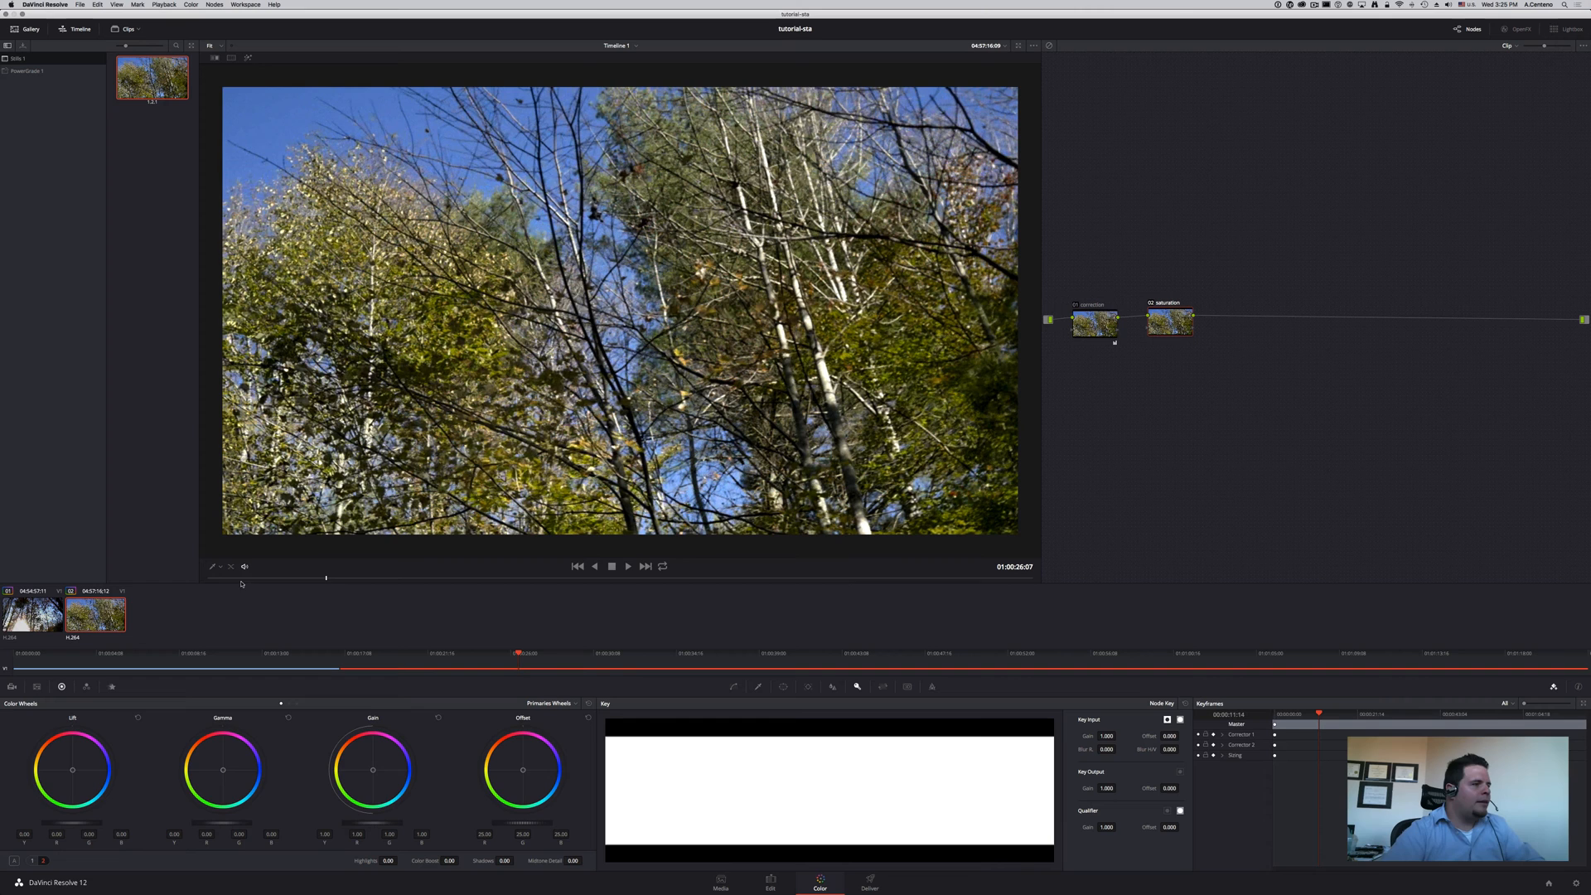
pyautogui.moveTo(87, 687)
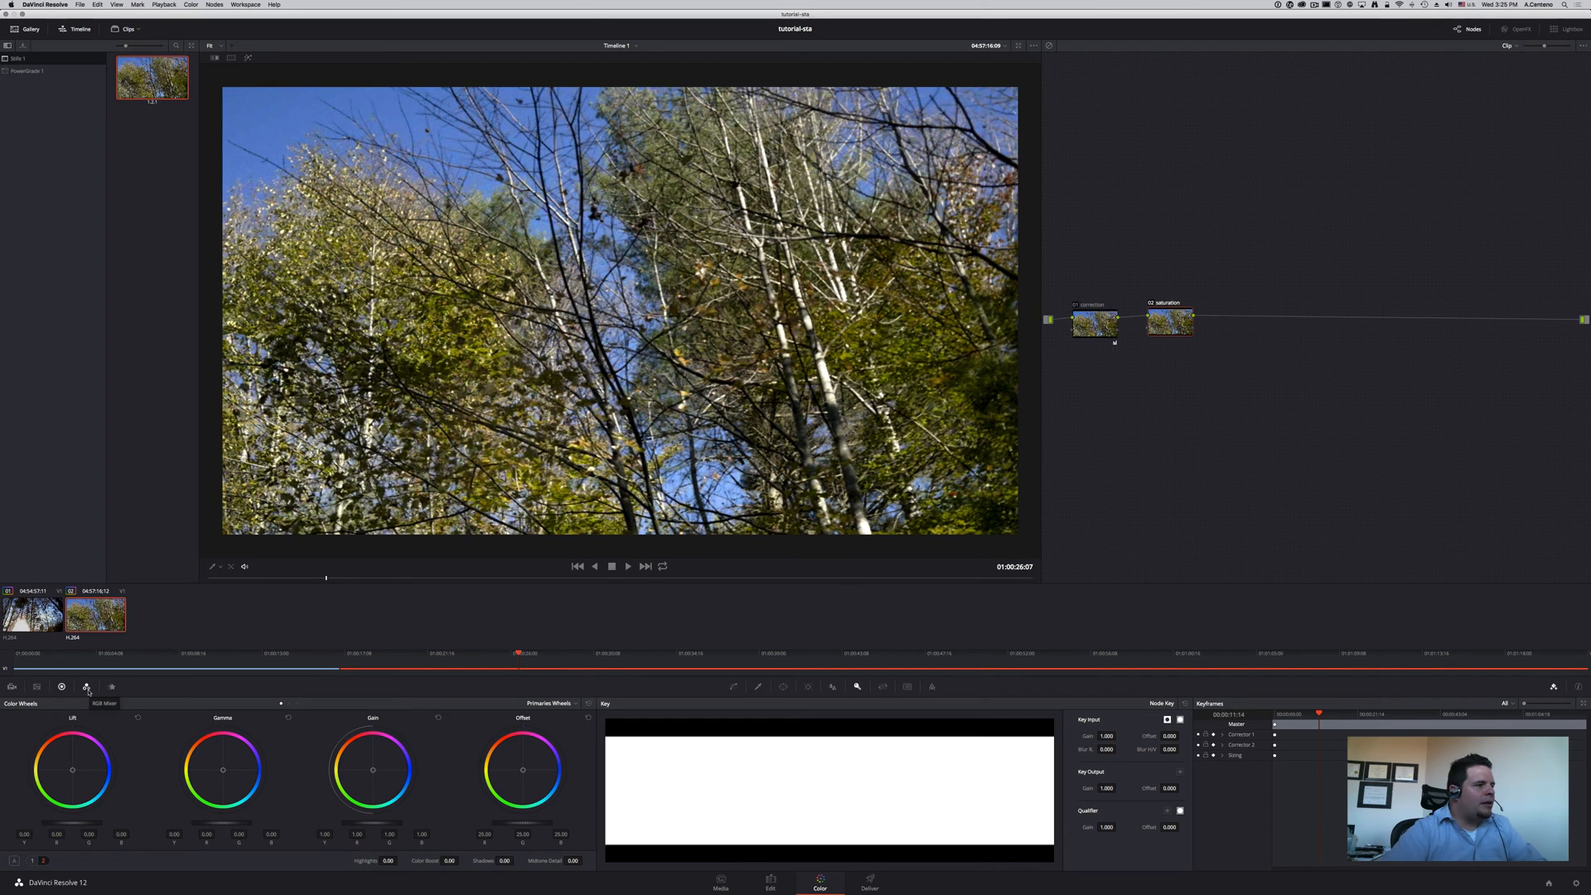
# Bring up the RGB Mixer on the saturation node to boost the channel mix.
pyautogui.click(86, 687)
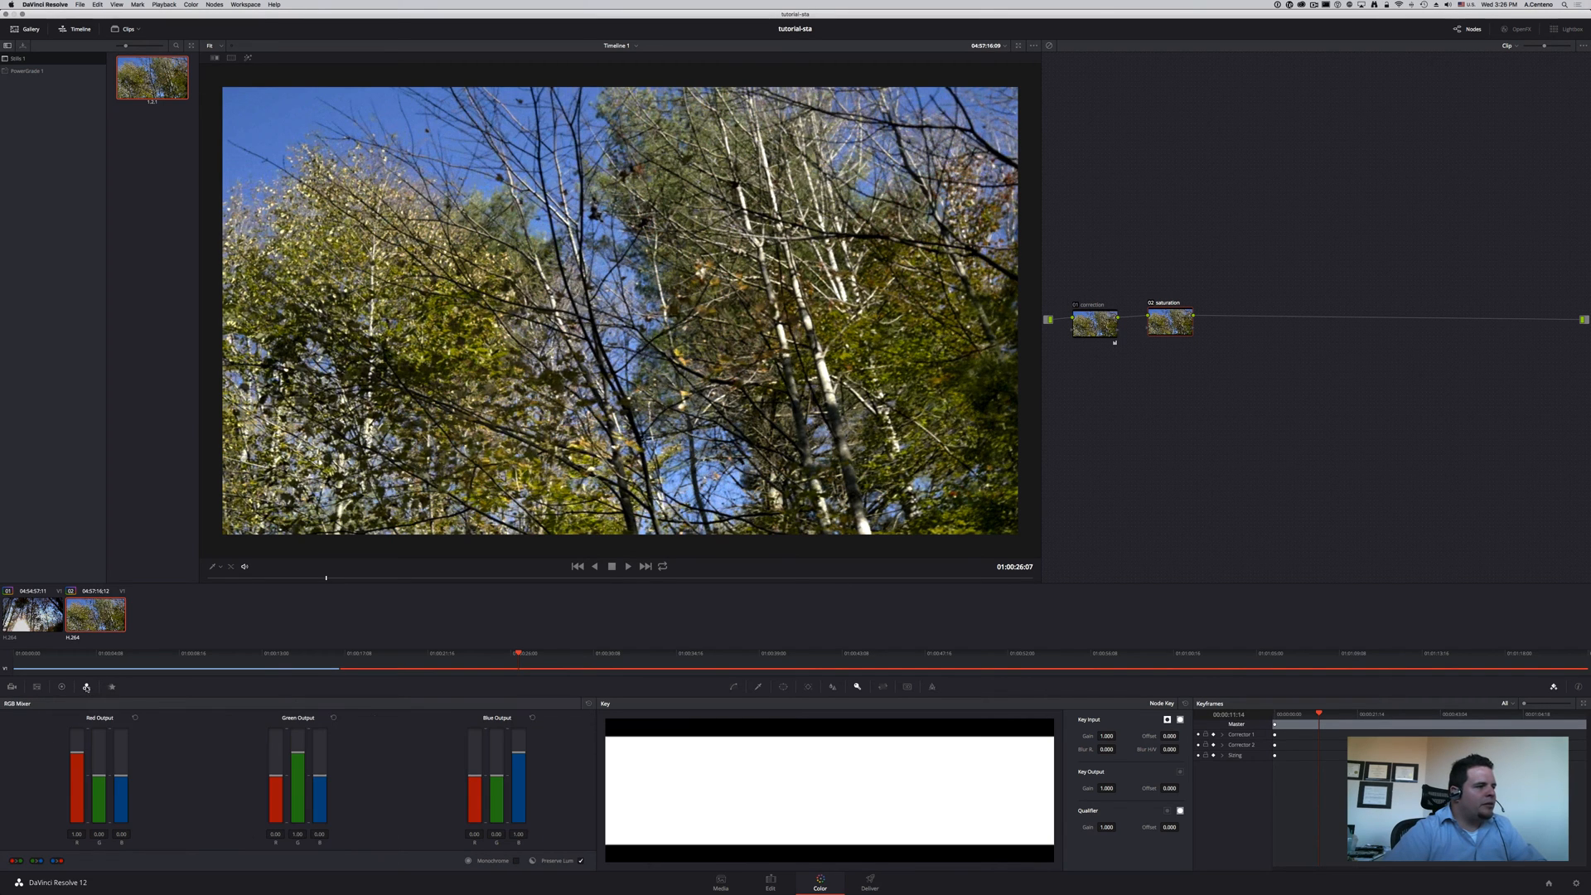
pyautogui.moveTo(86, 686)
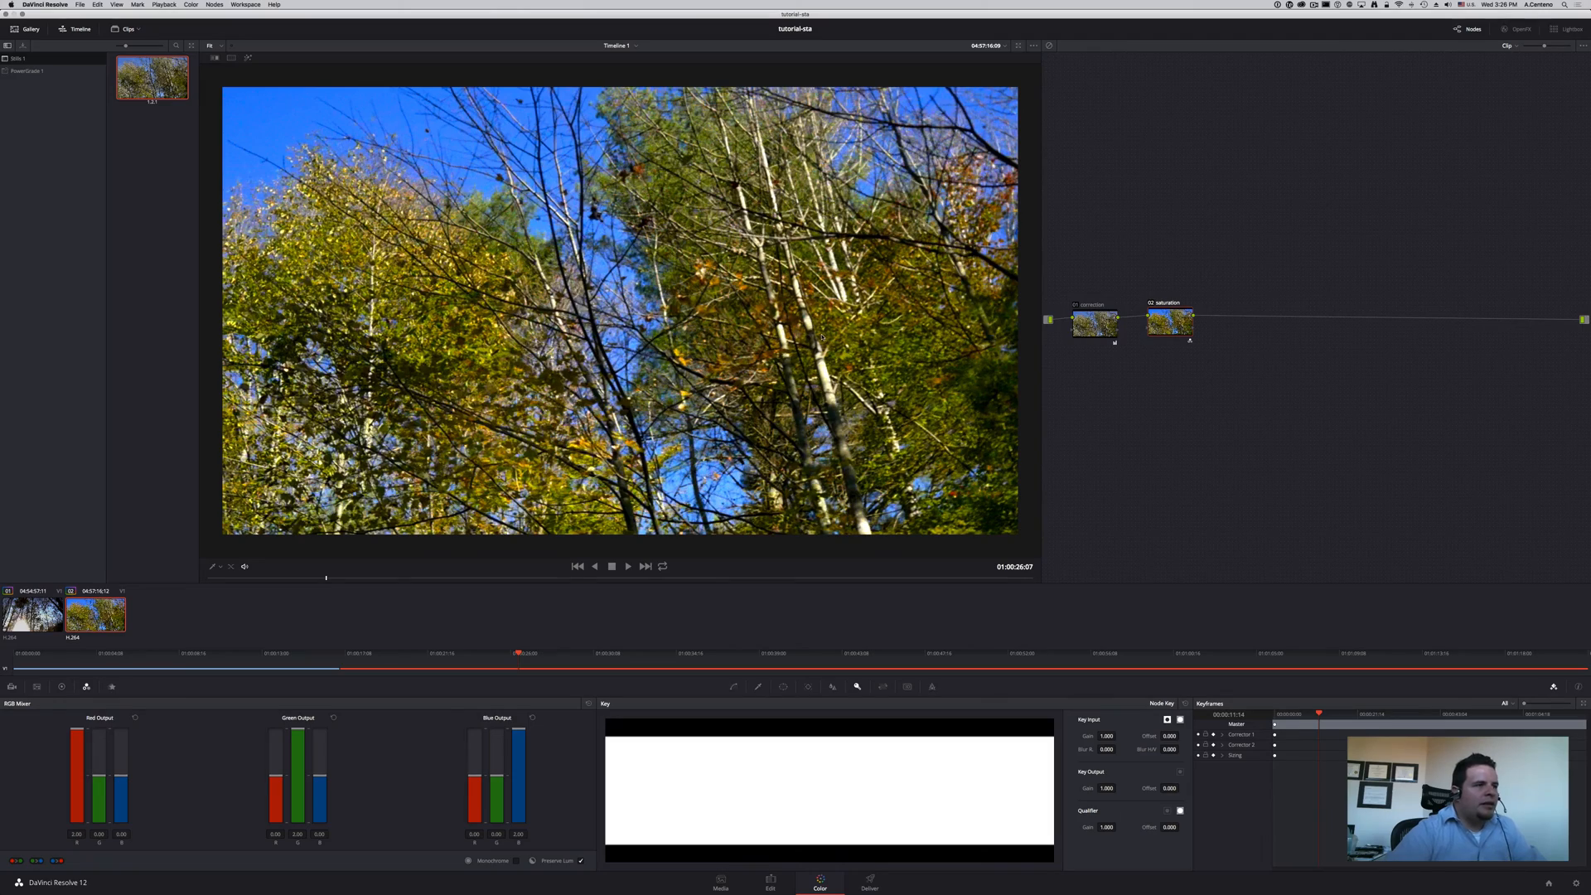
pyautogui.click(612, 566)
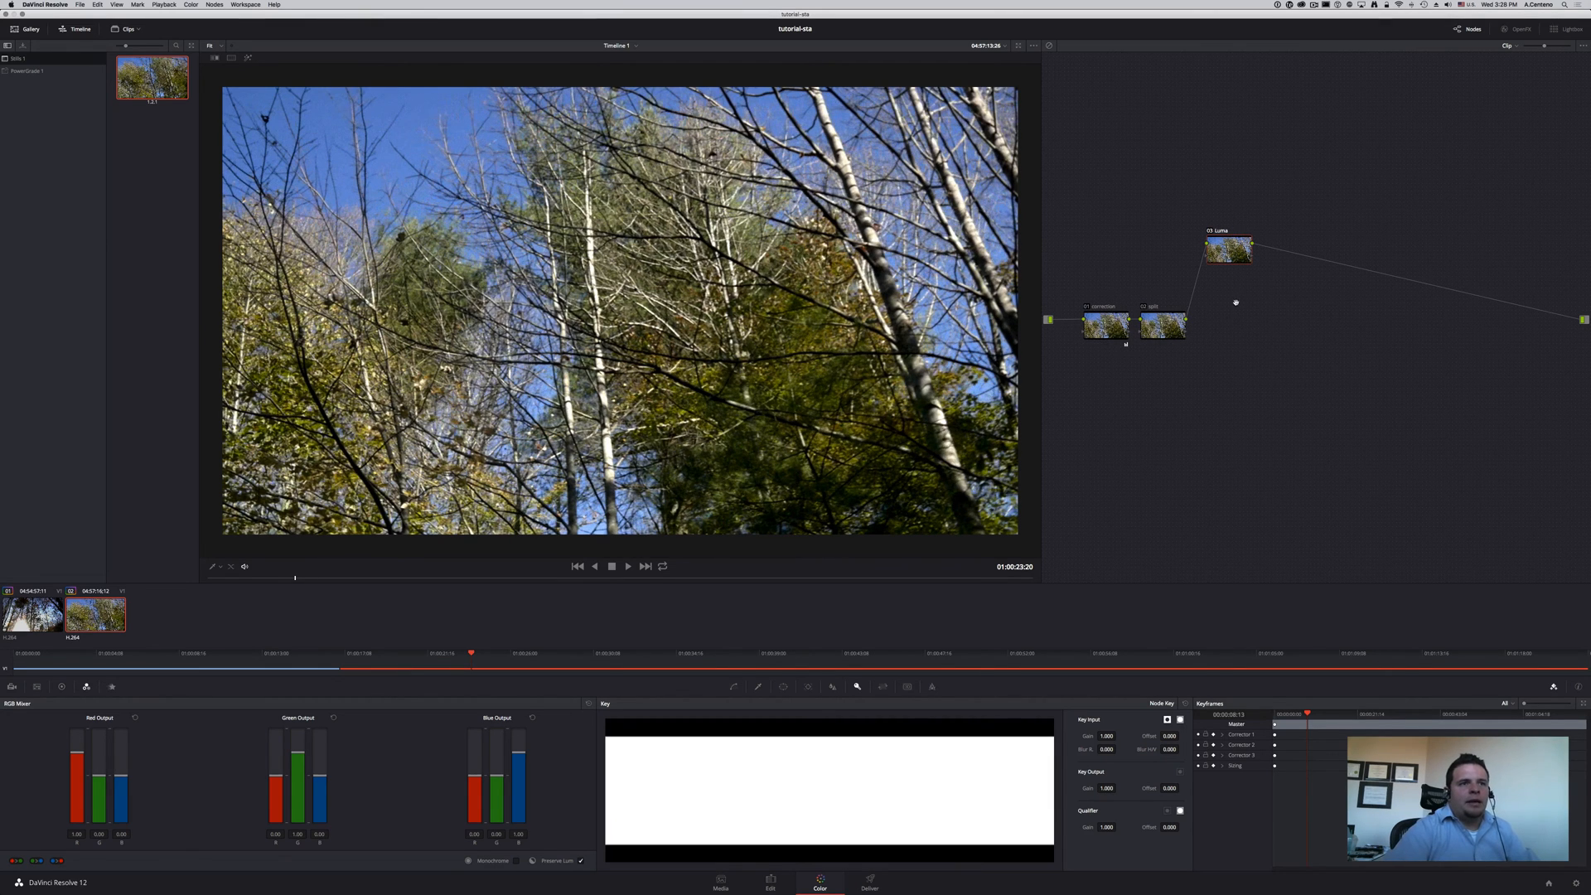
# Add a new node off the Split node in the node tree.
pyautogui.rightClick(1235, 303)
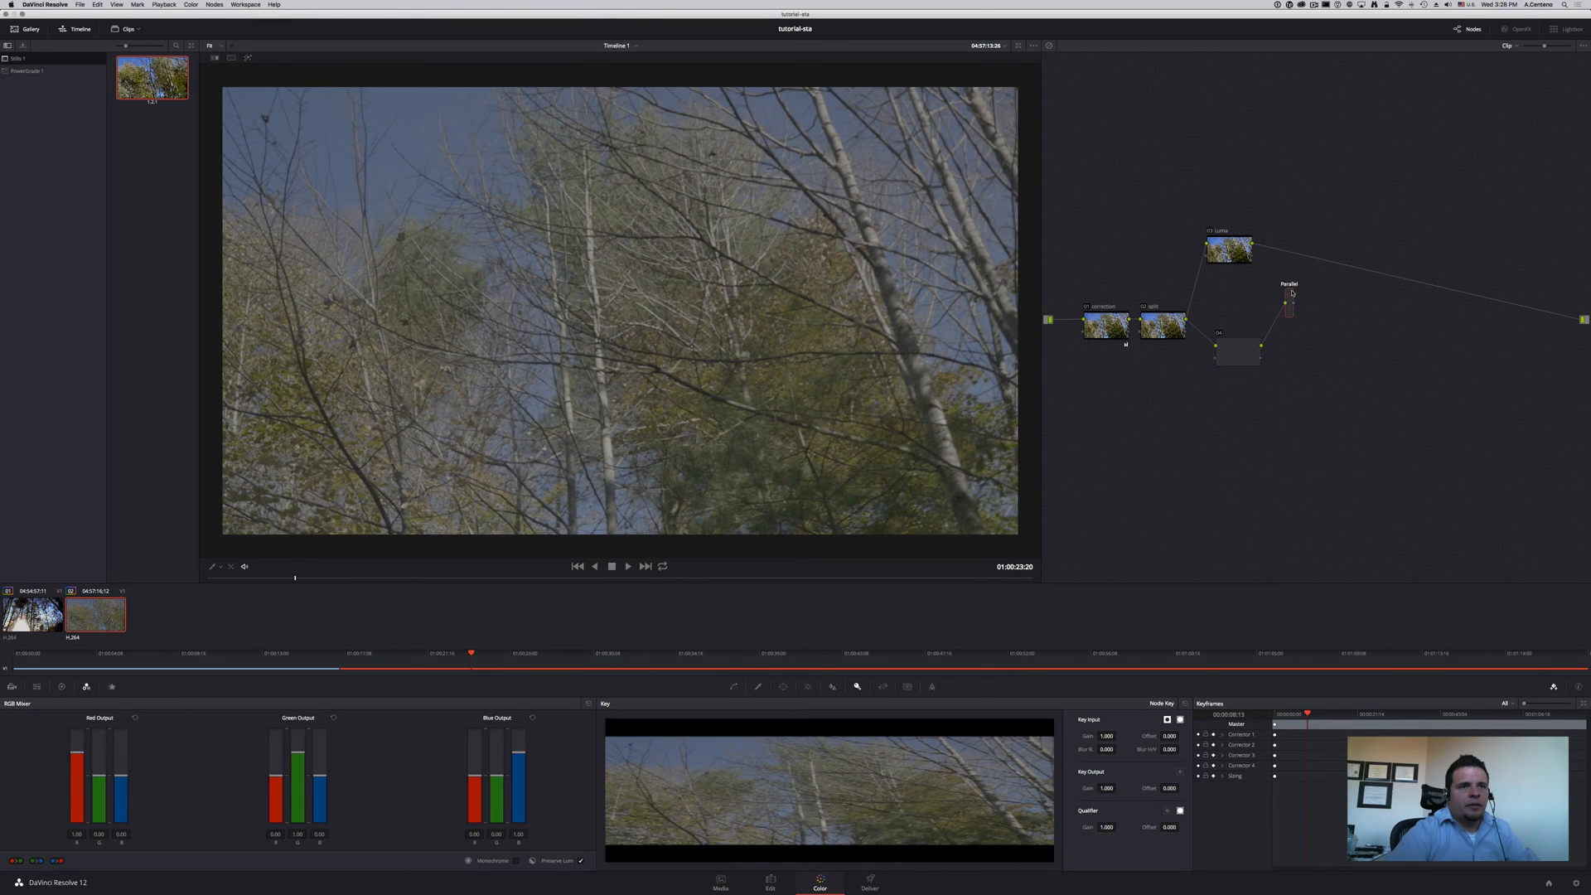
# Change the branch combining node so Luma and Chroma join through a Layer Mixer.
pyautogui.rightClick(1289, 294)
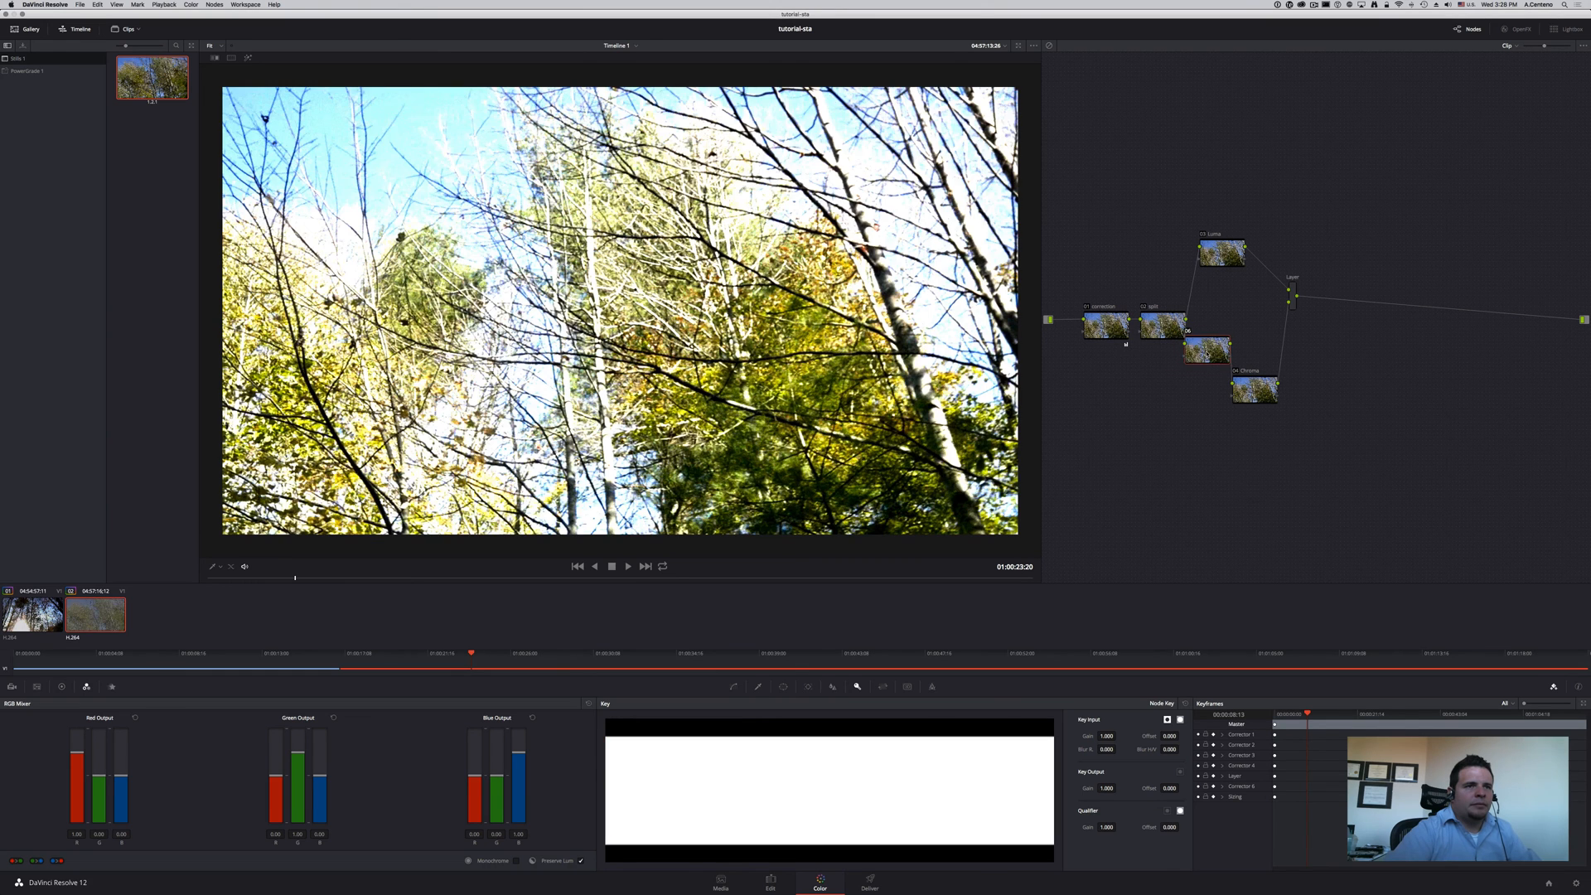
# Label the new node 'Color' and wire it into the parallel branches feeding Chroma.
pyautogui.rightClick(1172, 406)
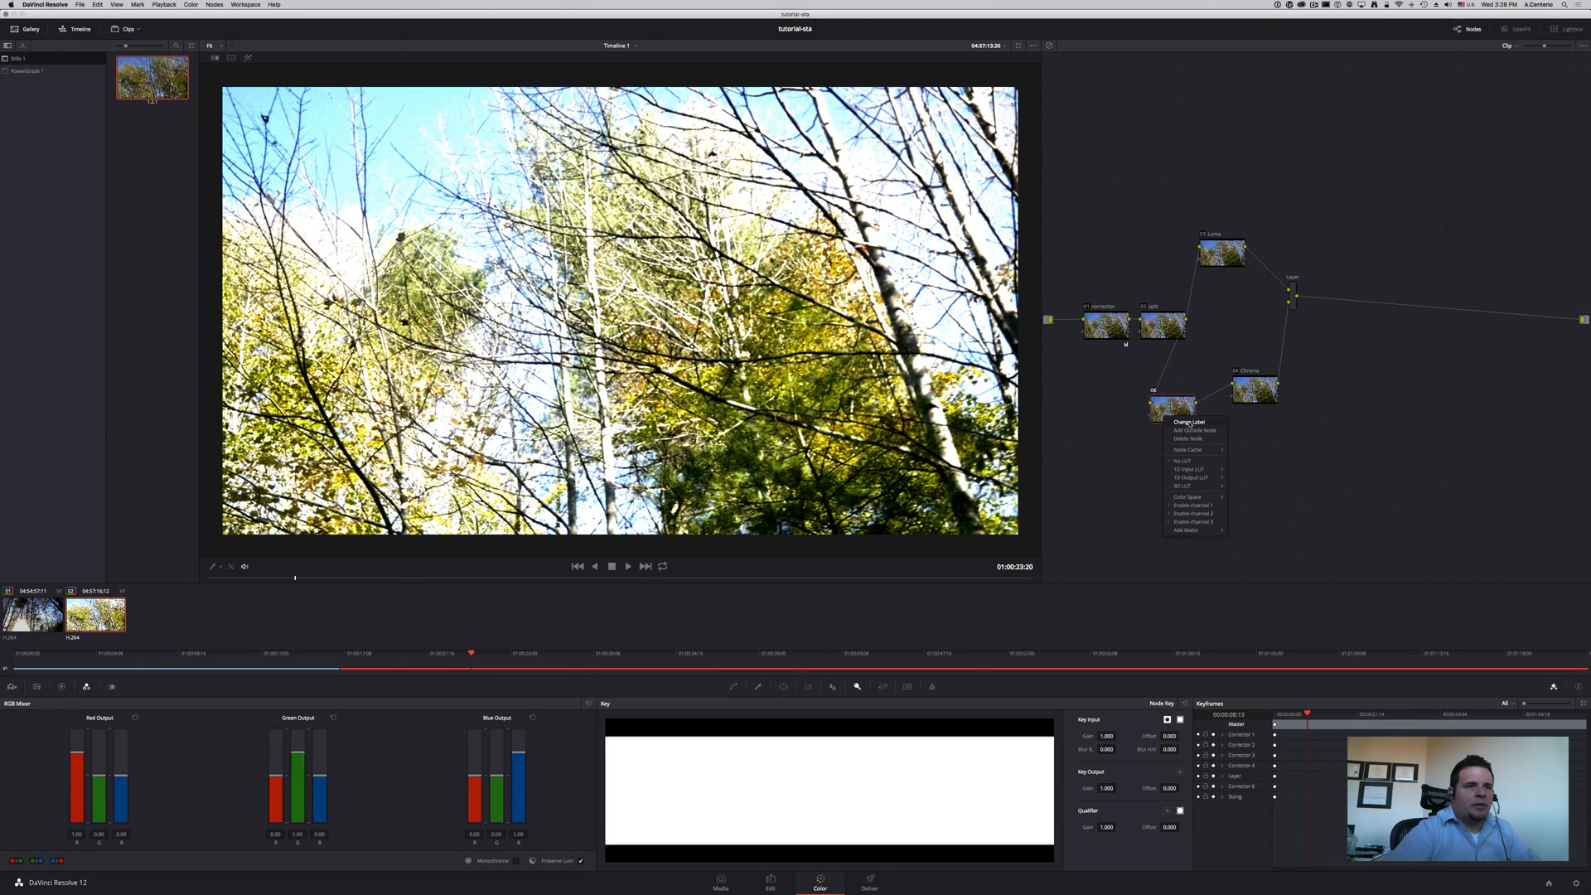
pyautogui.click(1188, 422)
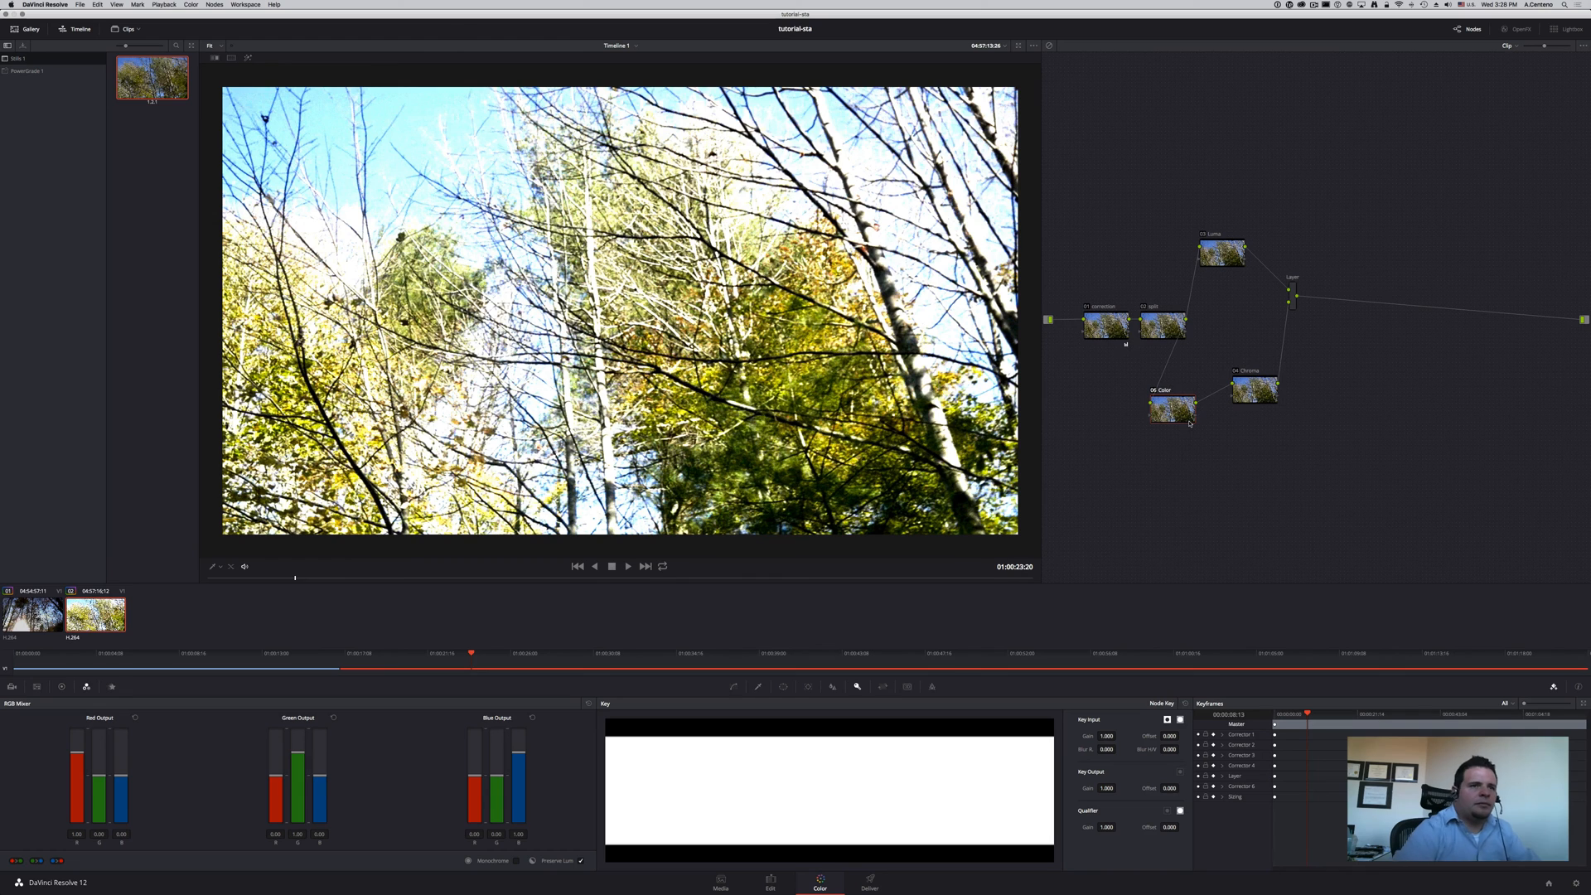
pyautogui.moveTo(1253, 390); pyautogui.dragTo(1292, 399)
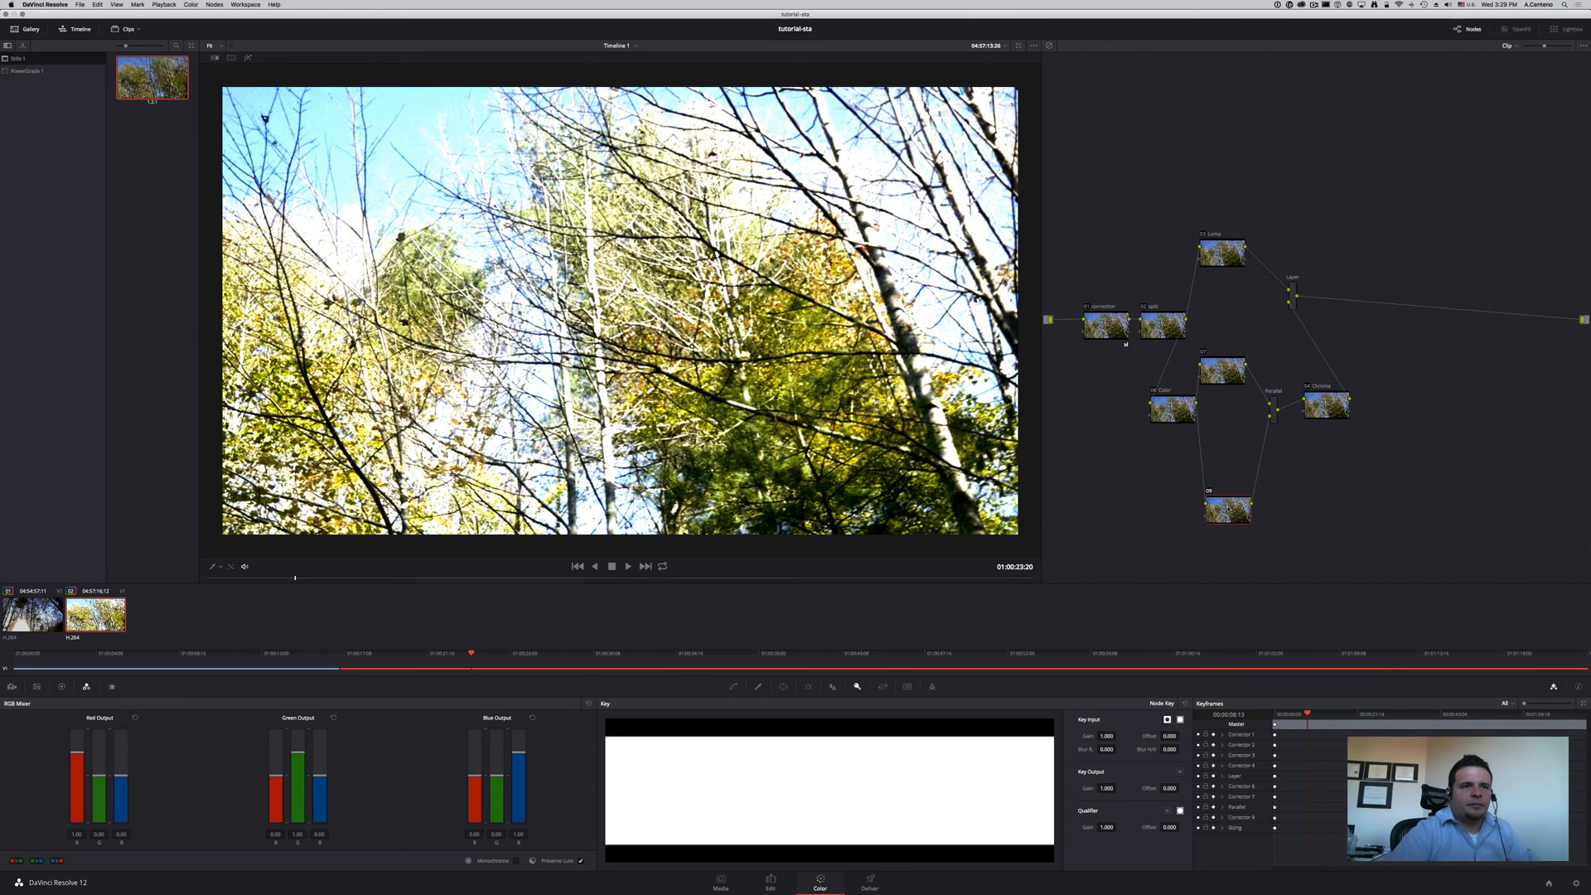
# Rename a parallel branch node to its Lab channel label (LAB L / LAB B).
pyautogui.rightClick(1223, 367)
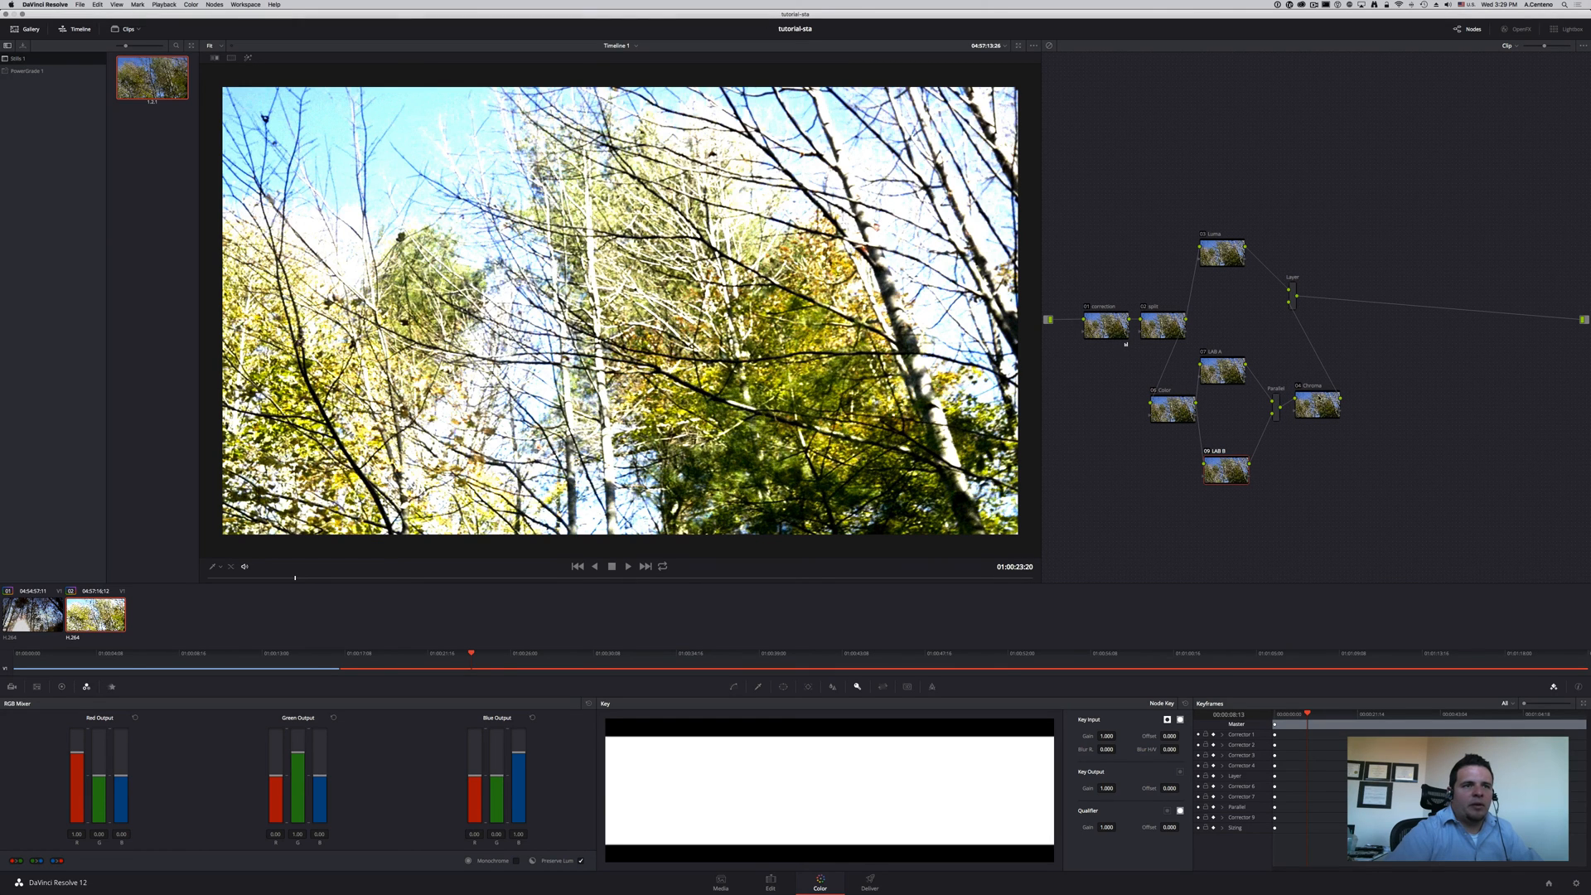
# Drag the Luma node aside to spread out the node layout.
pyautogui.moveTo(1298, 295); pyautogui.dragTo(1388, 322)
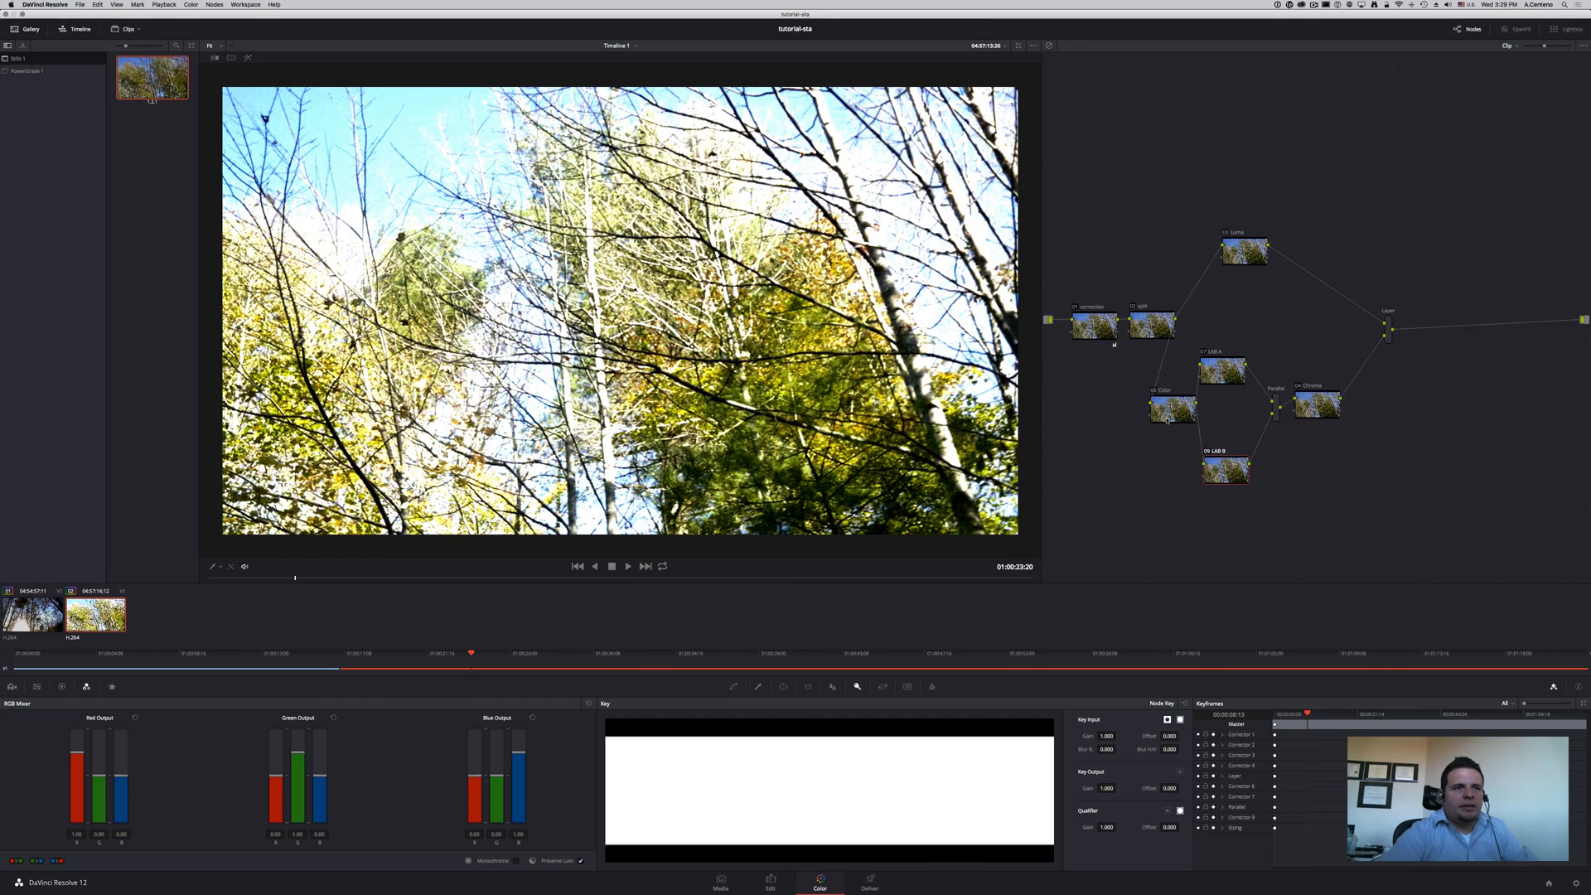
pyautogui.moveTo(1167, 419)
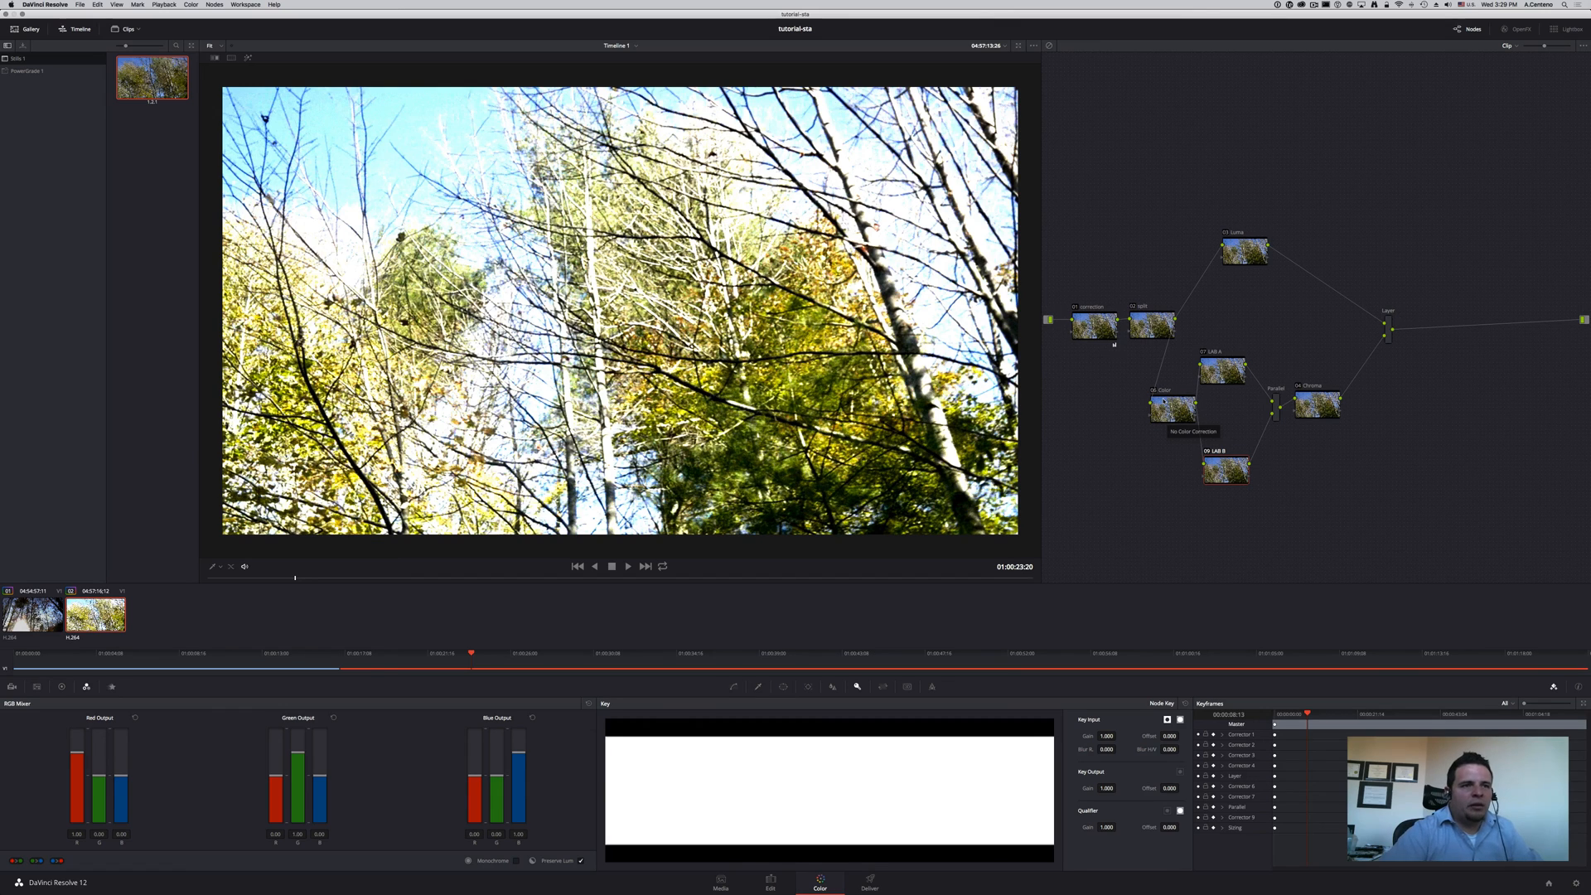
pyautogui.moveTo(1171, 406)
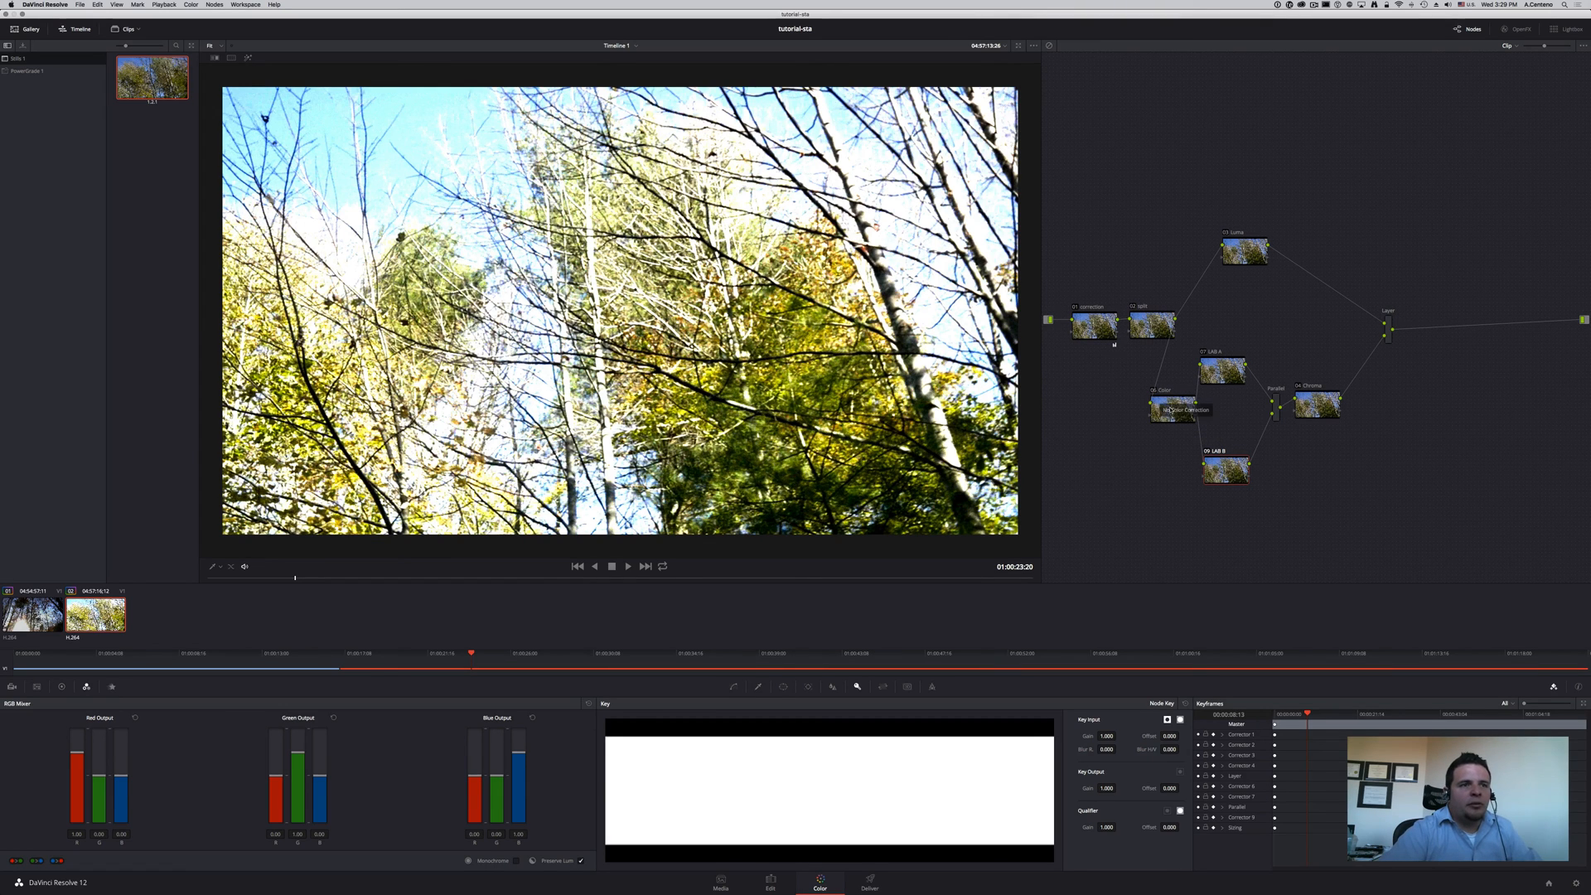